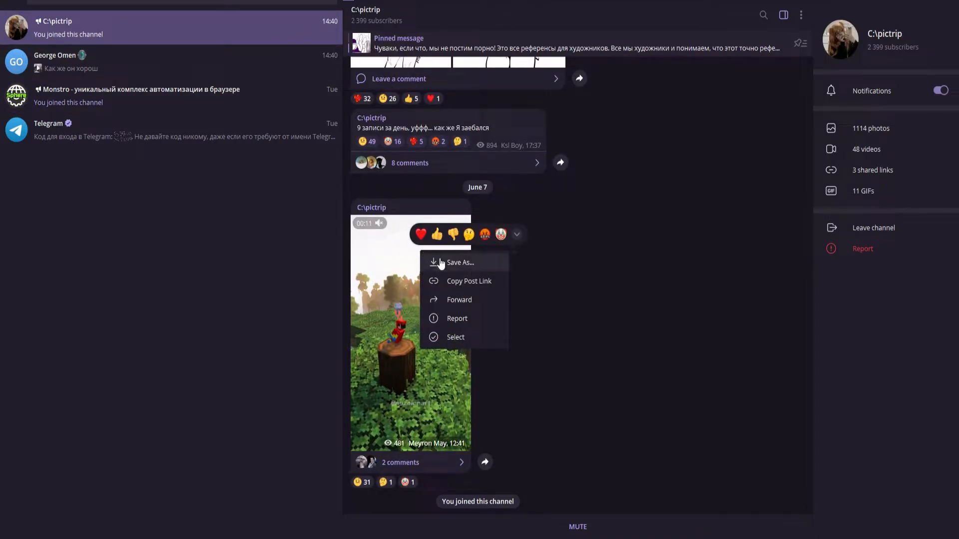
# - Save the parrot video from the C:\pictrip channel to the computer as an MP4
pyautogui.click(459, 262)
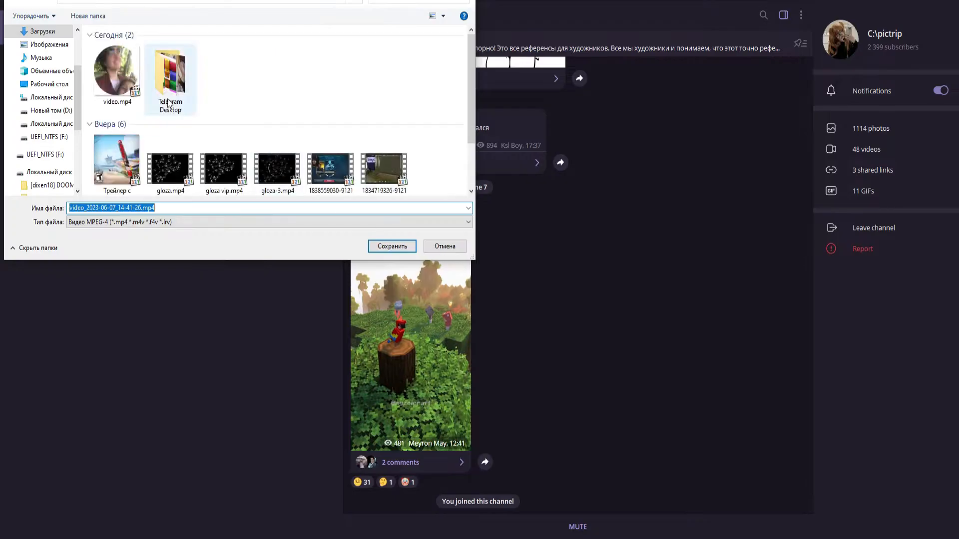
pyautogui.click(391, 246)
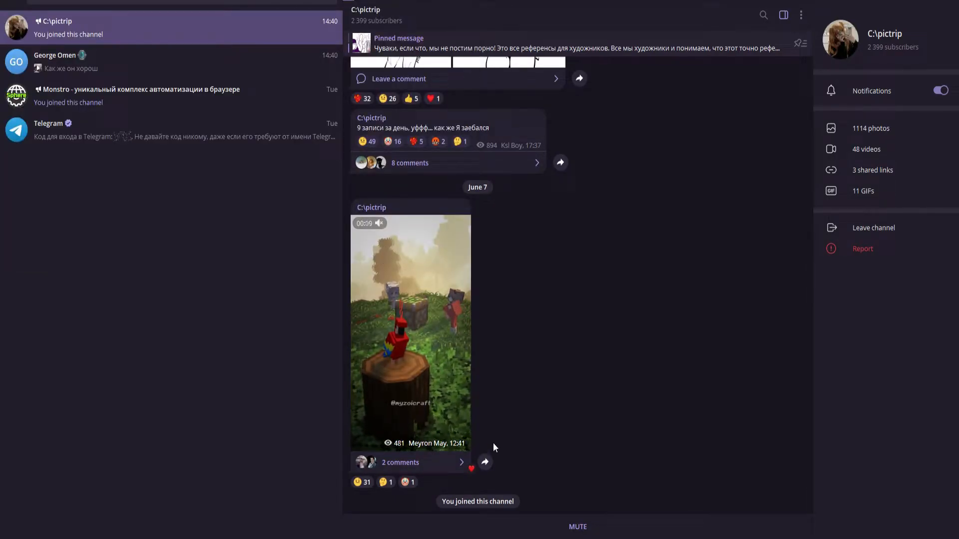
# - Play the parrot video full-screen in the media viewer
pyautogui.click(410, 333)
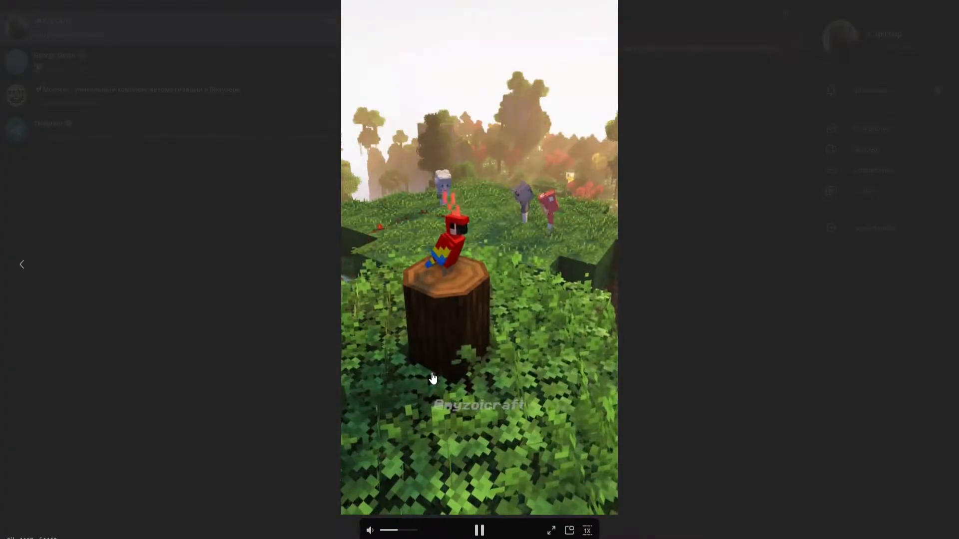